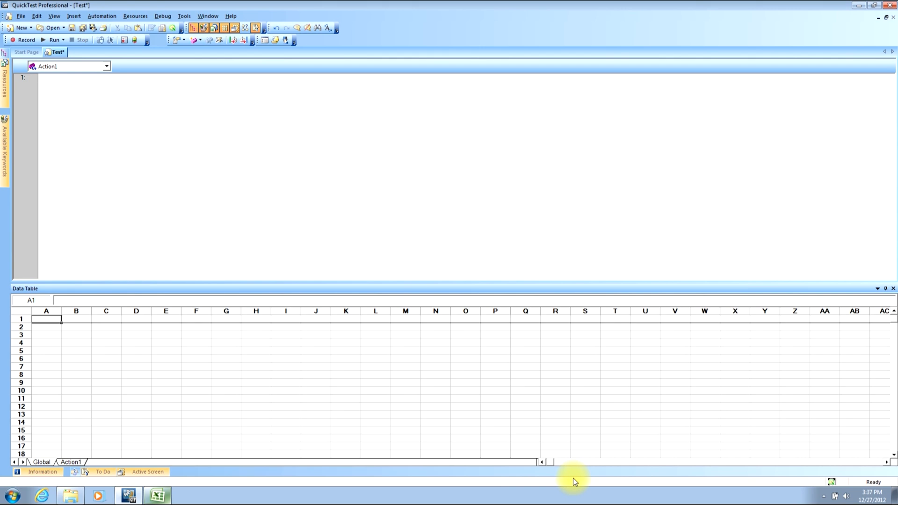
Step: Enter "datatable." on line 1 of Action1 so the DataTable method list appears
{"action": "type", "text": "data"}
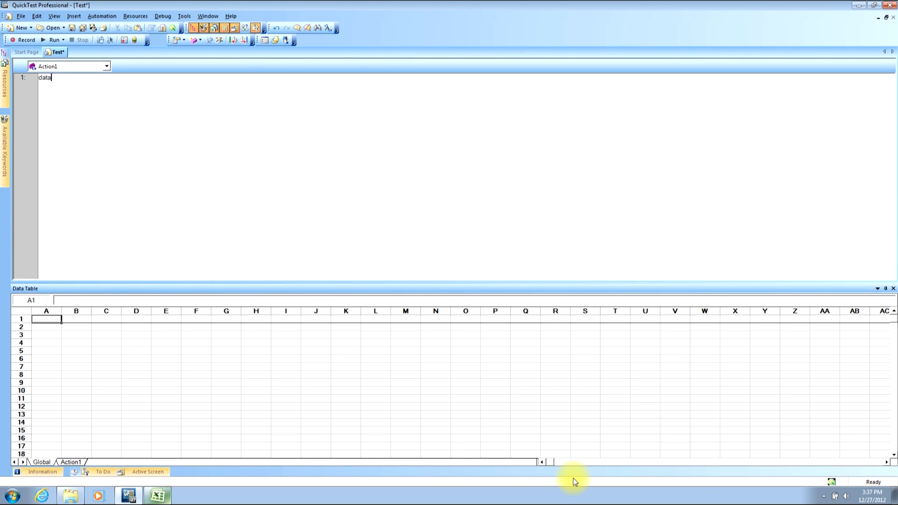
{"action": "type", "text": "ta"}
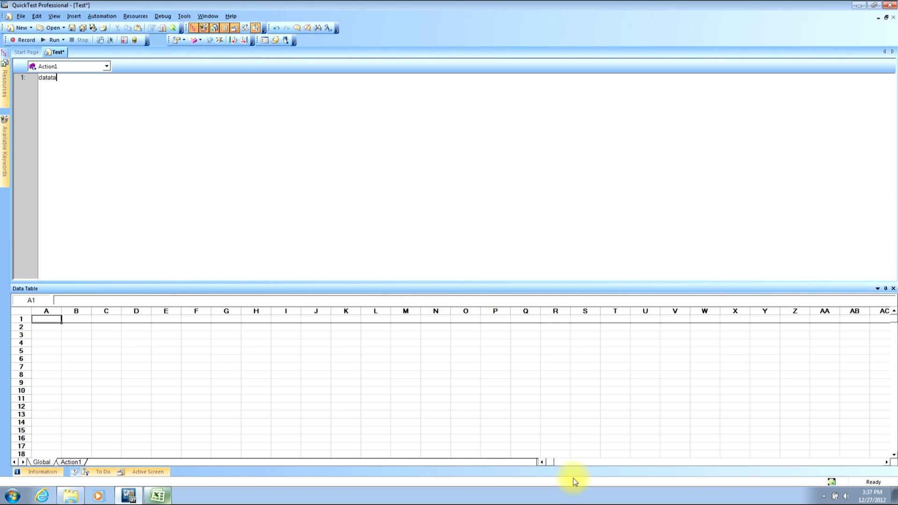
{"action": "type", "text": "bl"}
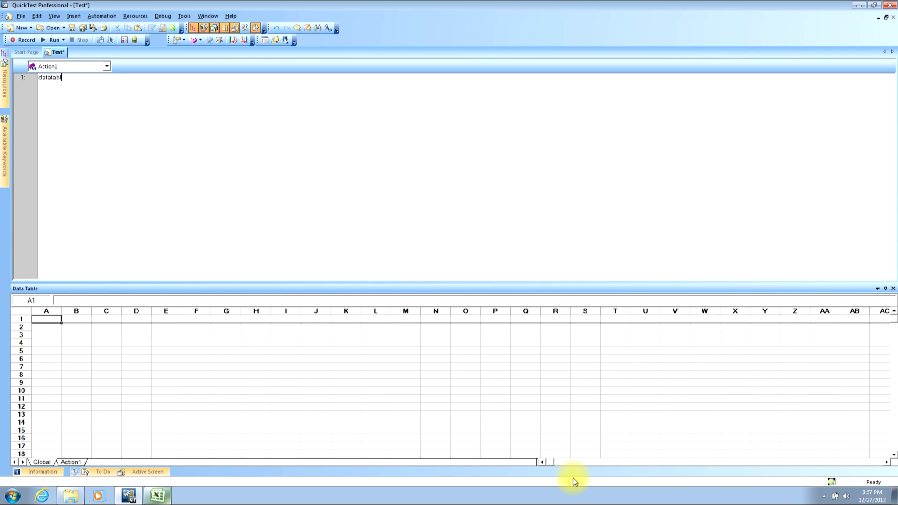
{"action": "type", "text": "e"}
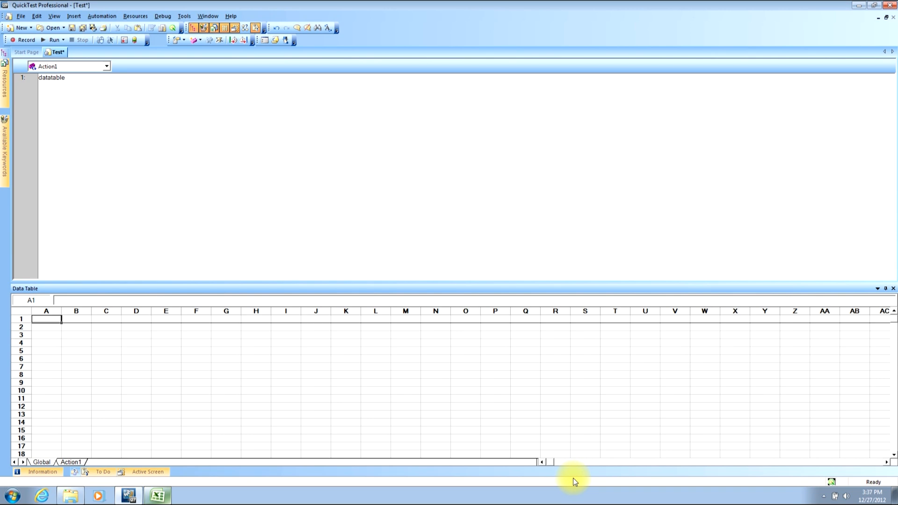
{"action": "type", "text": "."}
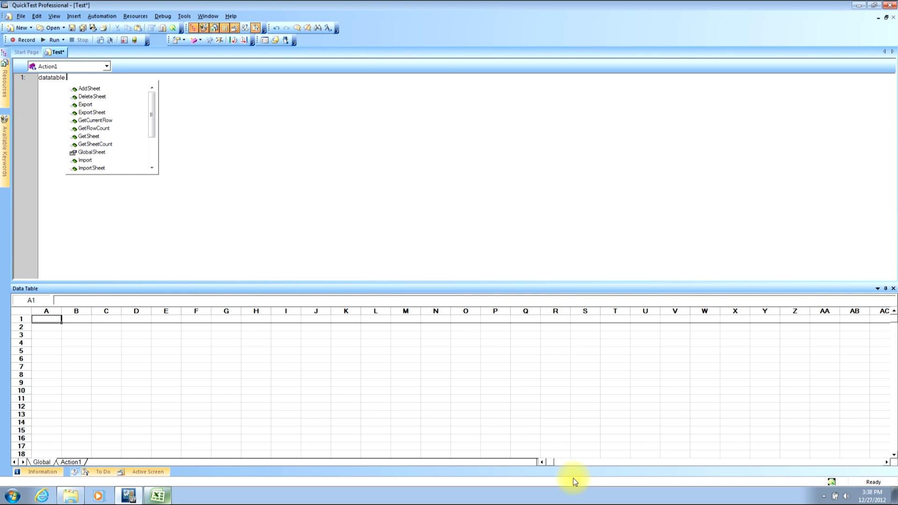
{"action": "type", "text": "."}
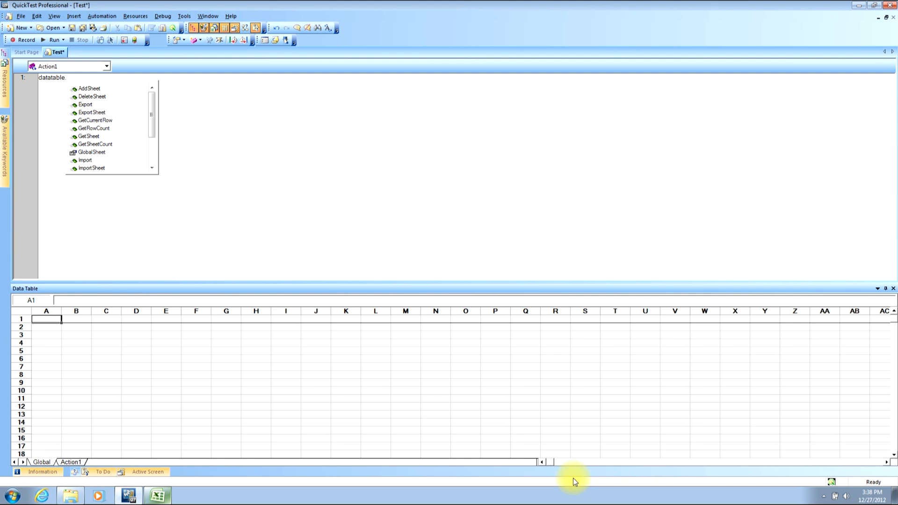
{"action": "mouse_move", "coordinate": [92, 169]}
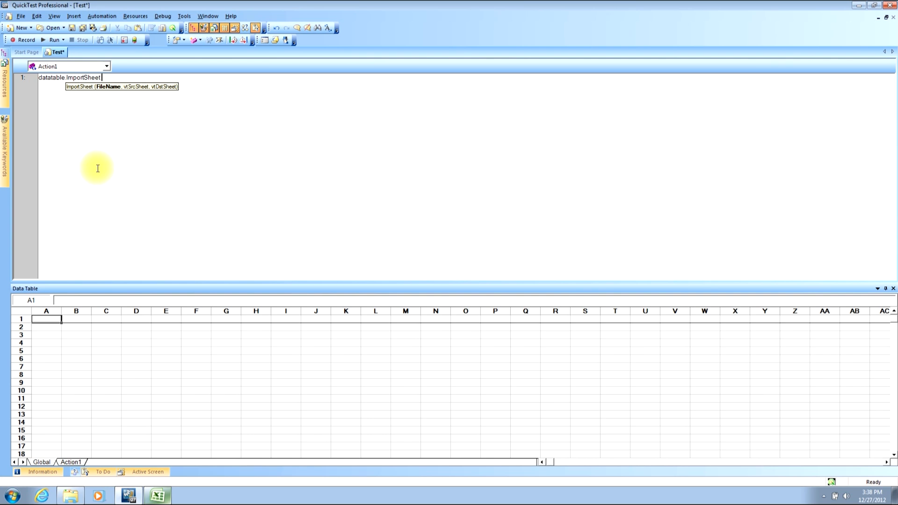
Step: Add "C:\Temp\Export Files\Practice.xls", as the ImportSheet file name argument
{"action": "type", "text": "\""}
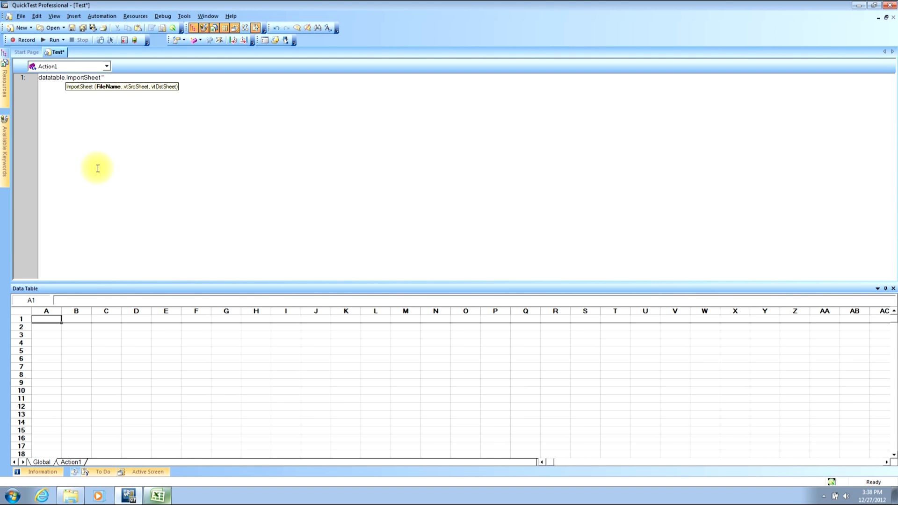
{"action": "type", "text": "C:\\Temp\\Export Files"}
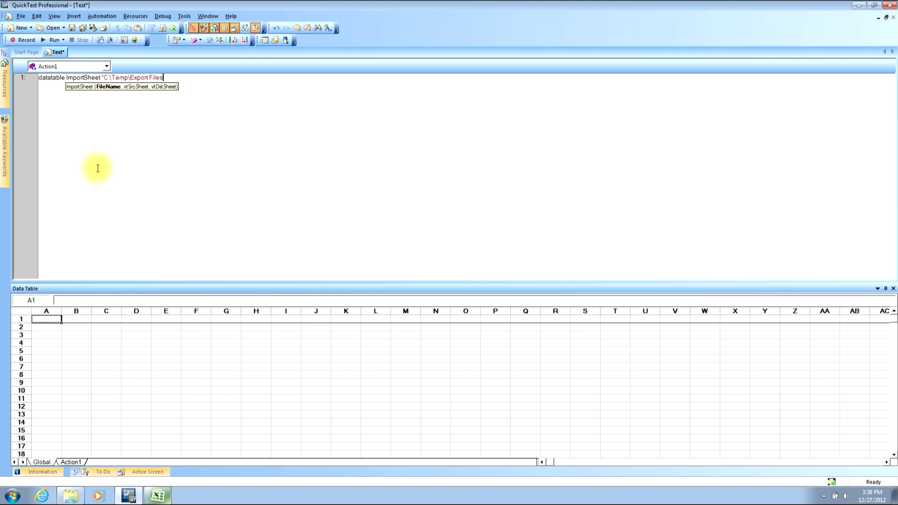
{"action": "type", "text": "\\Practice"}
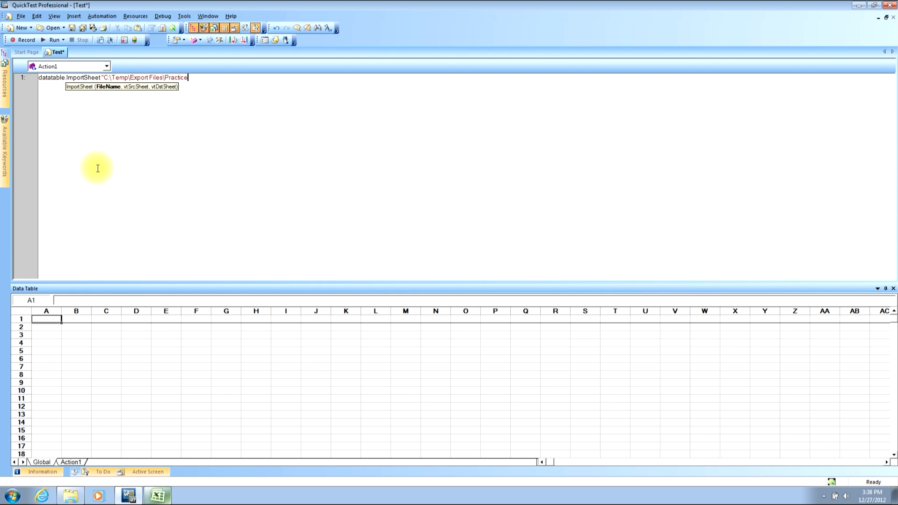
{"action": "type", "text": ".xls"}
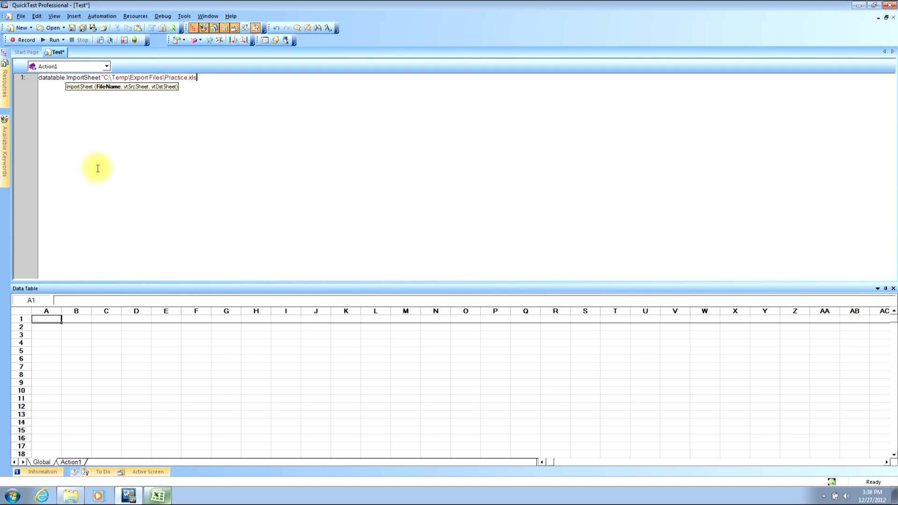
{"action": "type", "text": "\""}
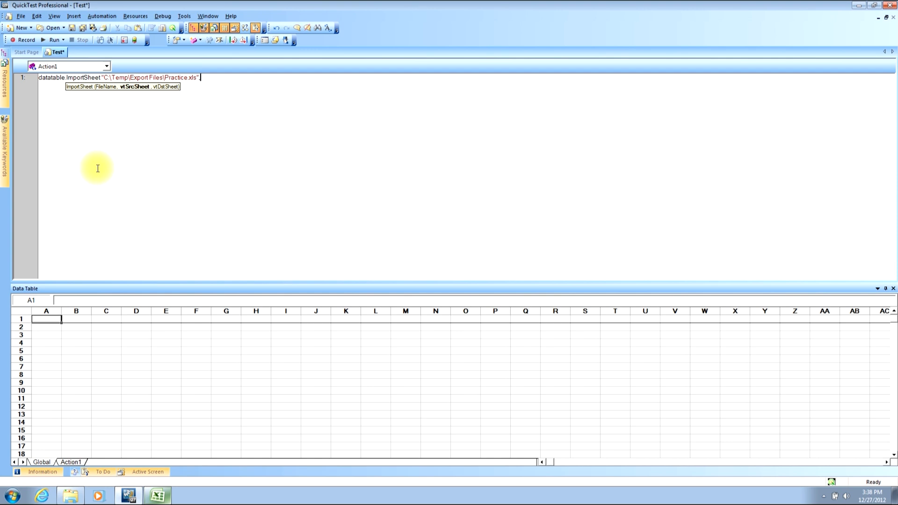
{"action": "type", "text": ","}
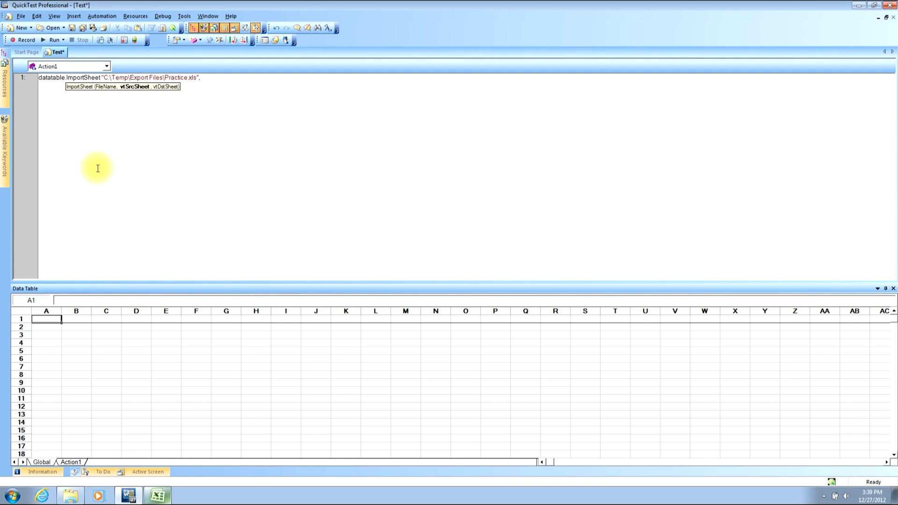
{"action": "key", "text": "Backspace"}
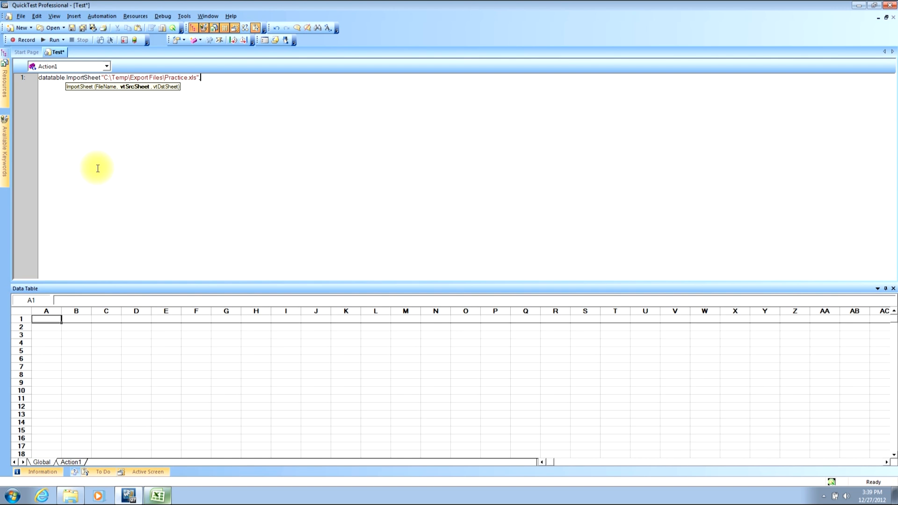
{"action": "type", "text": ","}
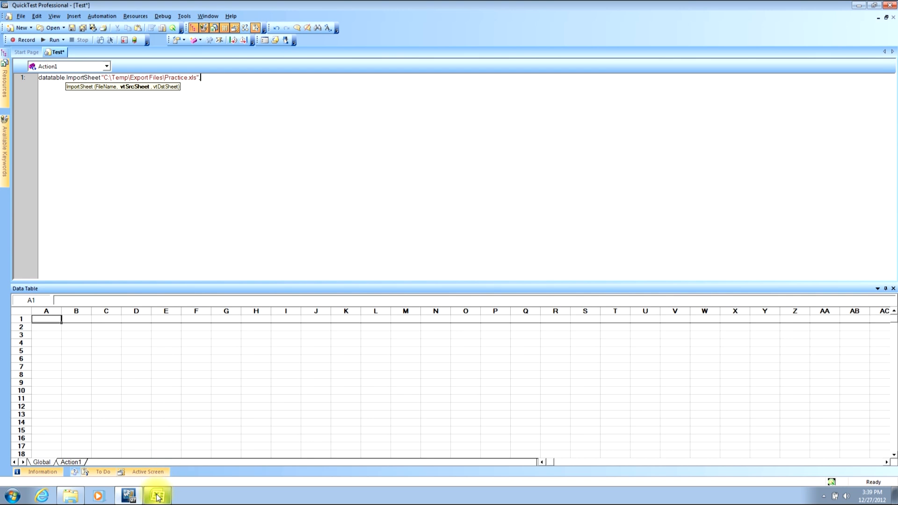
{"action": "left_click", "coordinate": [157, 495]}
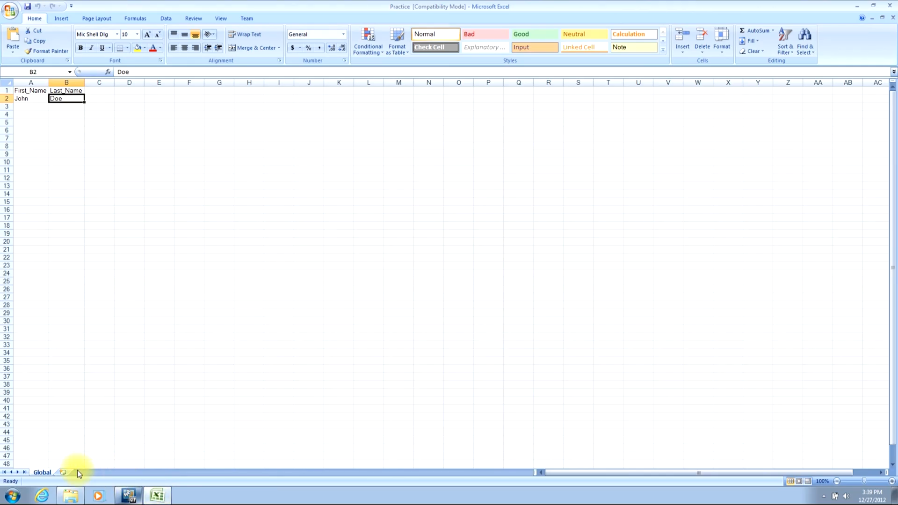
{"action": "mouse_move", "coordinate": [45, 485]}
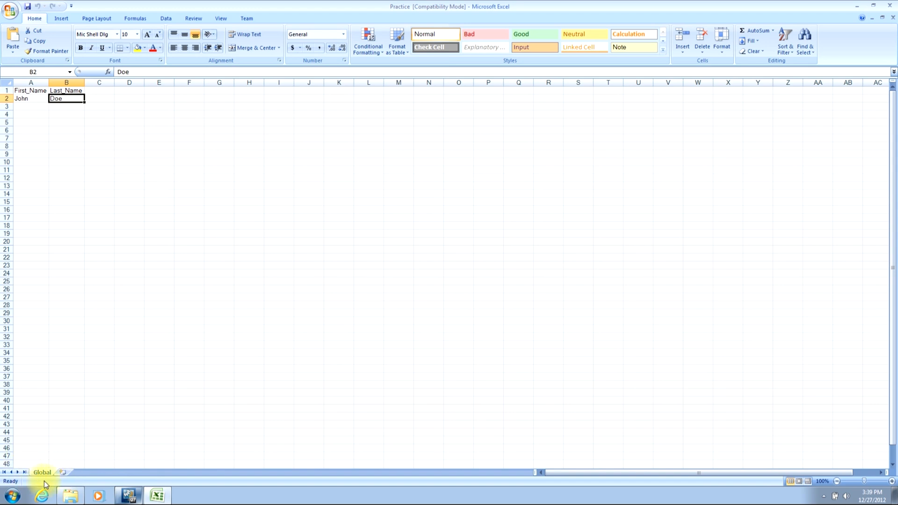
{"action": "mouse_move", "coordinate": [30, 458]}
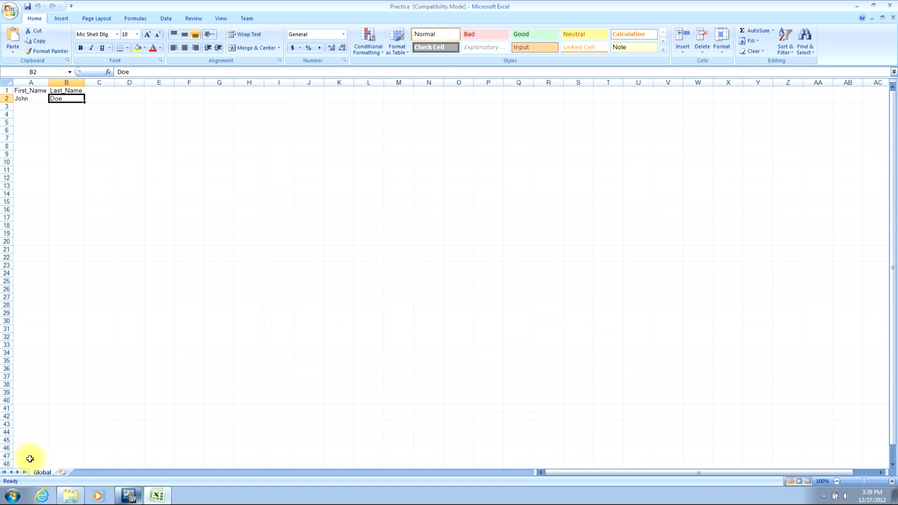
{"action": "mouse_move", "coordinate": [42, 483]}
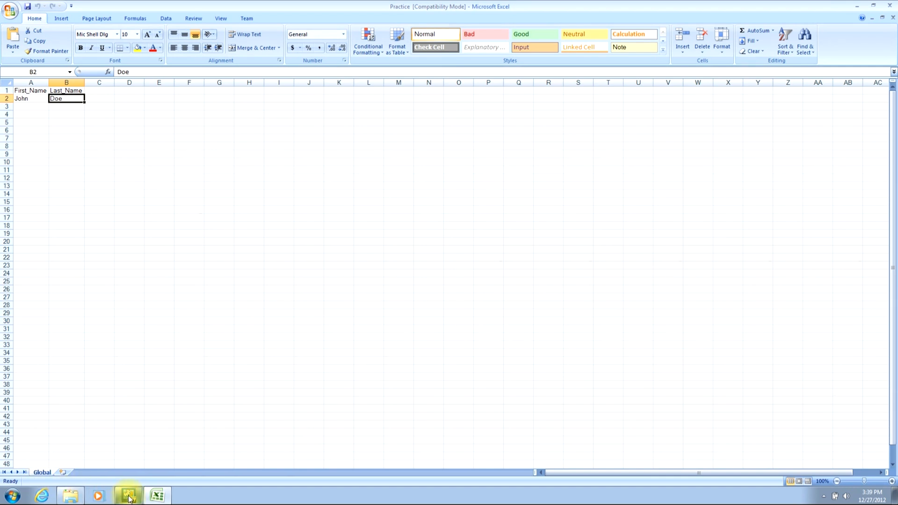
{"action": "left_click", "coordinate": [127, 495]}
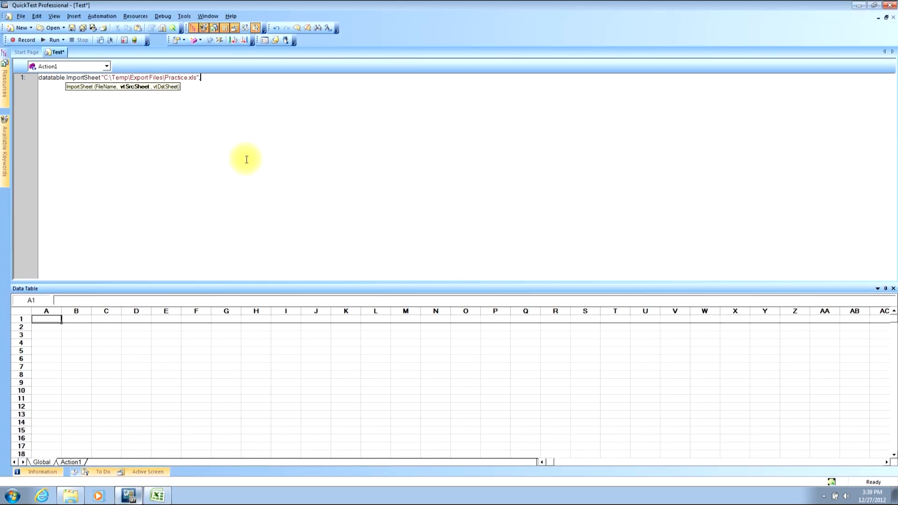
Step: Pass "Global","Global" as the source and destination sheet arguments of ImportSheet
{"action": "type", "text": ","}
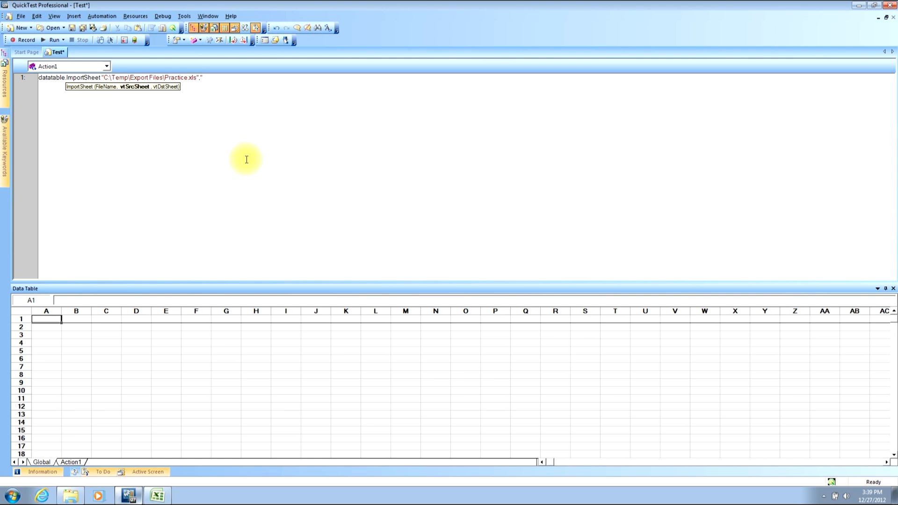
{"action": "type", "text": "\"Global"}
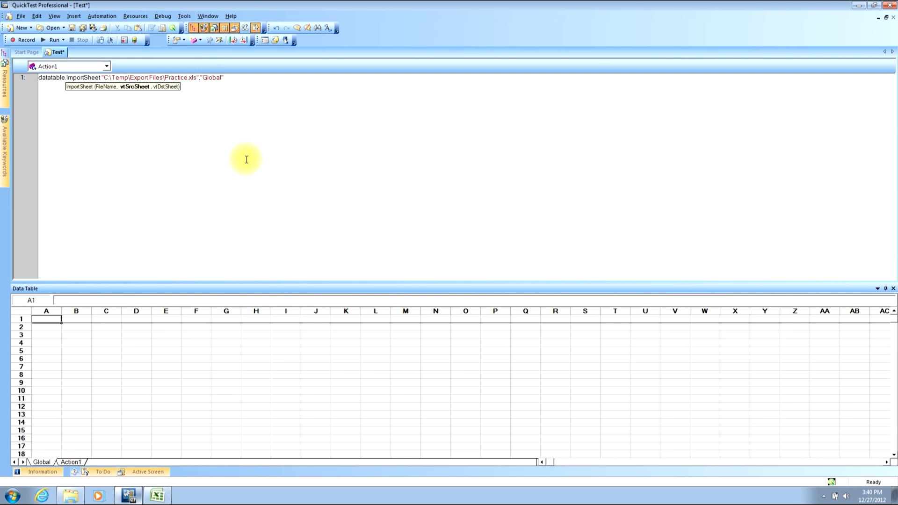
{"action": "left_click", "coordinate": [223, 78]}
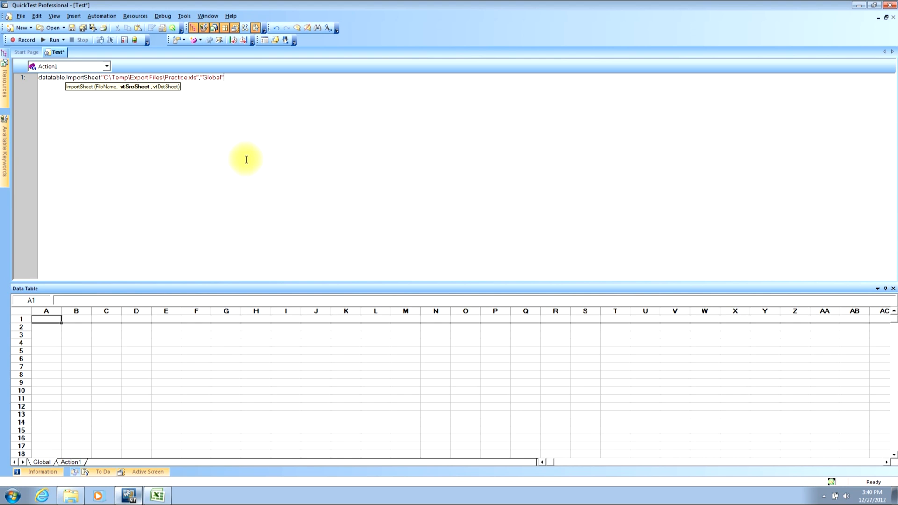
{"action": "type", "text": ","}
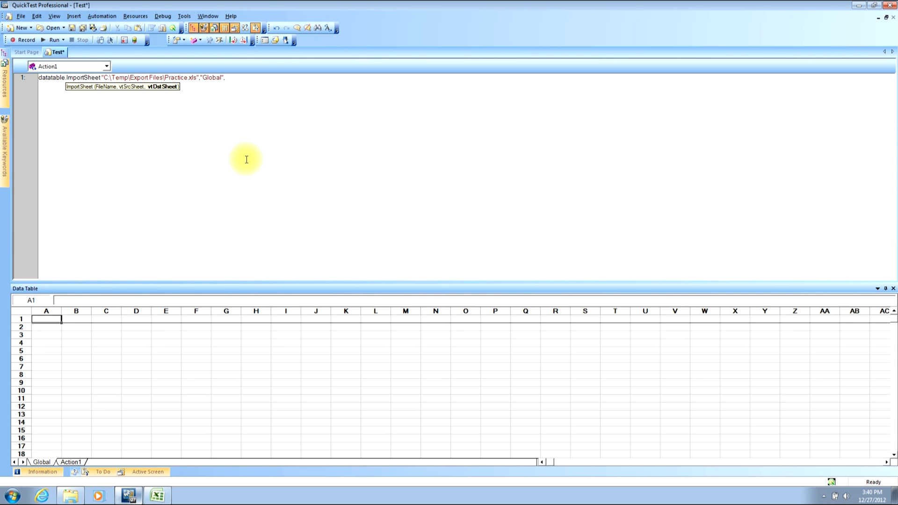
{"action": "mouse_move", "coordinate": [90, 377]}
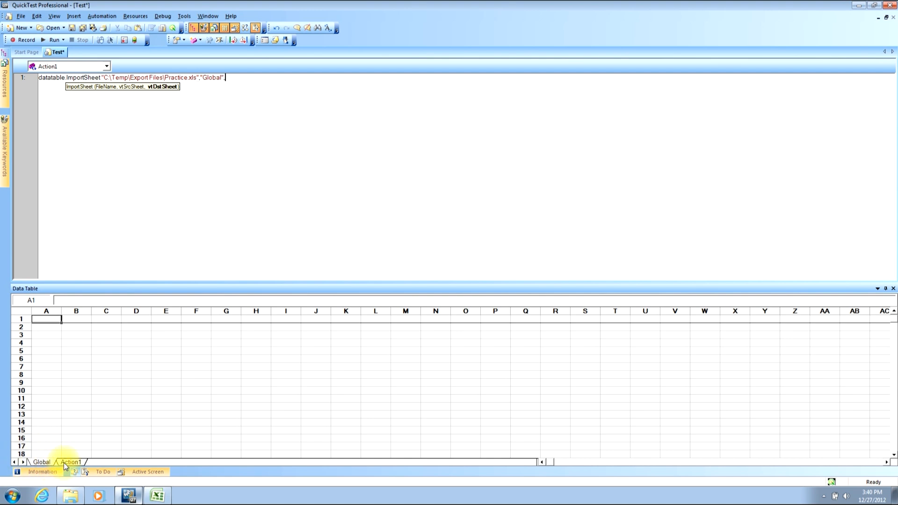
{"action": "mouse_move", "coordinate": [97, 448]}
{"action": "type", "text": "1"}
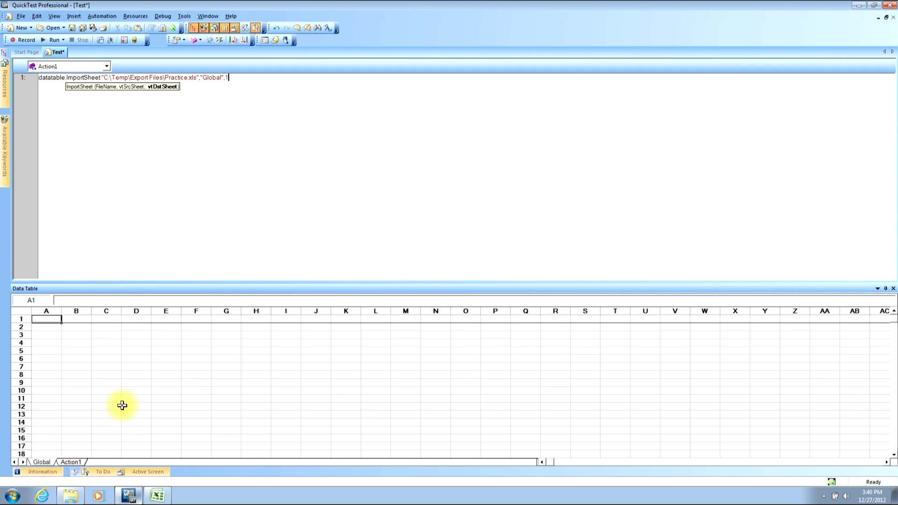
{"action": "key", "text": "Backspace"}
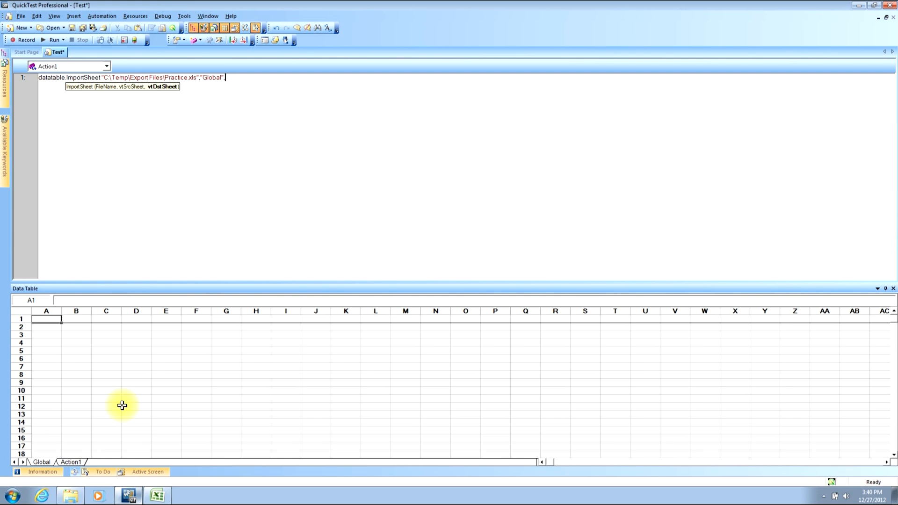
{"action": "type", "text": ",\"Glob"}
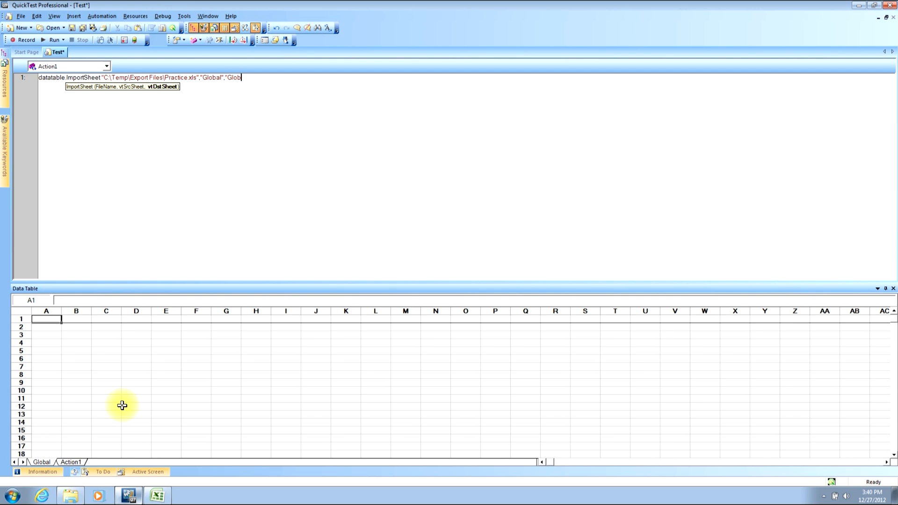
{"action": "type", "text": "al\""}
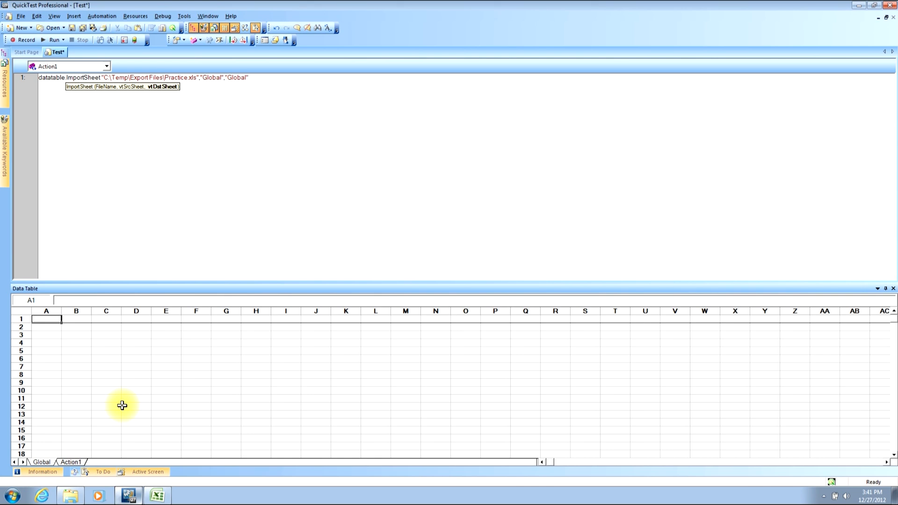
Step: Add wait(1) on line 2 below the ImportSheet statement
{"action": "key", "text": "Return"}
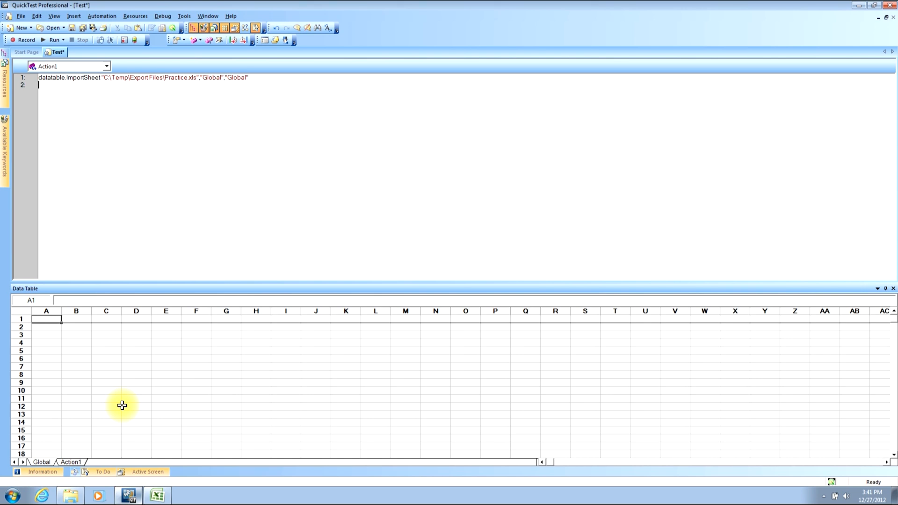
{"action": "type", "text": "wait(1)"}
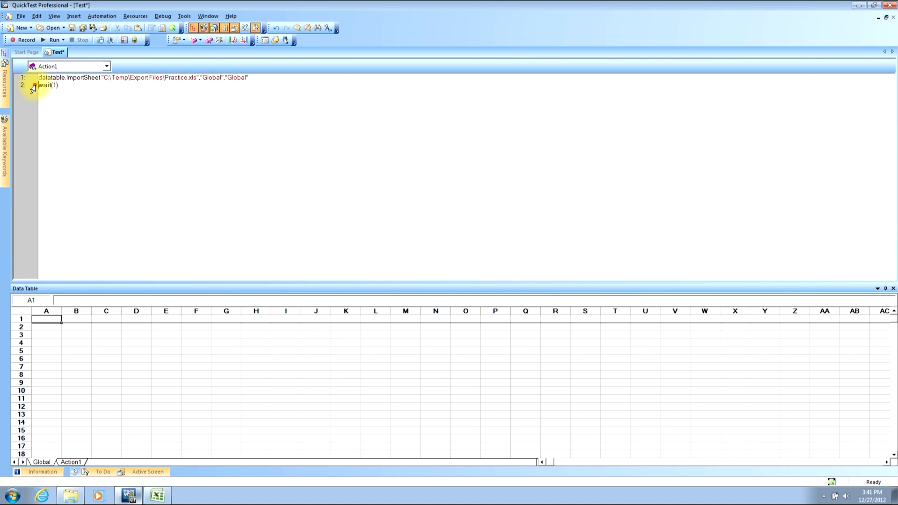
Step: Set a breakpoint on the wait(1) line
{"action": "left_click", "coordinate": [158, 495]}
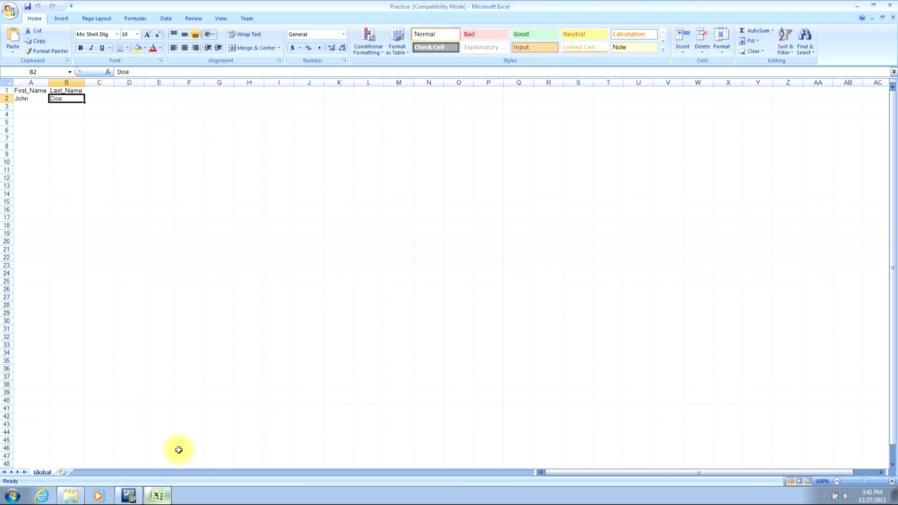
{"action": "mouse_move", "coordinate": [890, 8]}
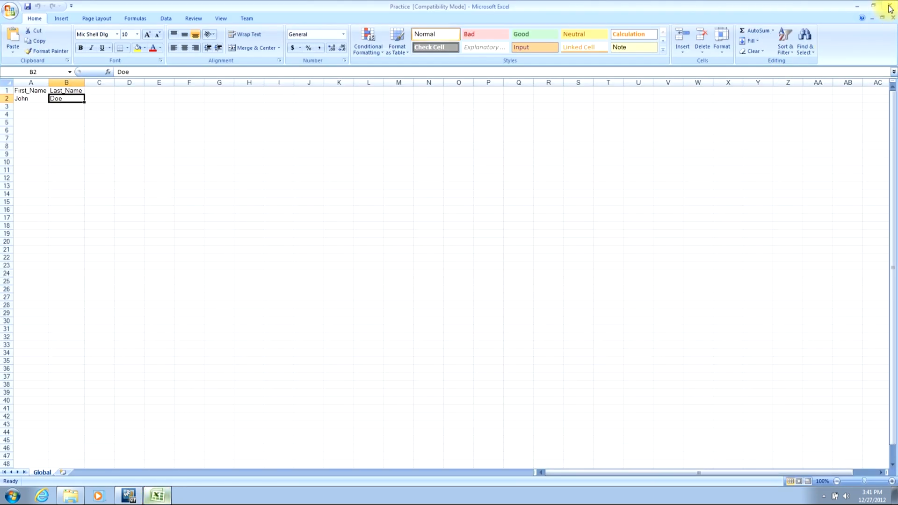
{"action": "mouse_move", "coordinate": [889, 8]}
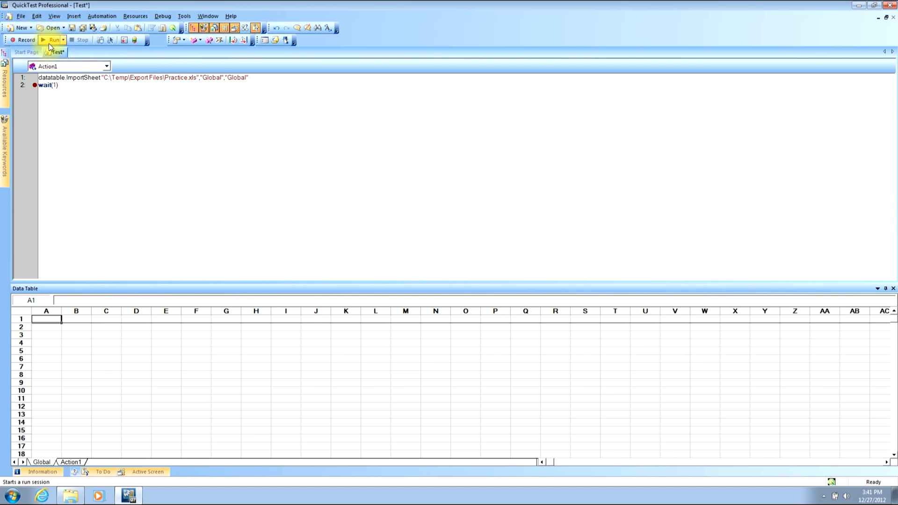
Step: Run the test with results written to the temporary run results folder
{"action": "left_click", "coordinate": [56, 40]}
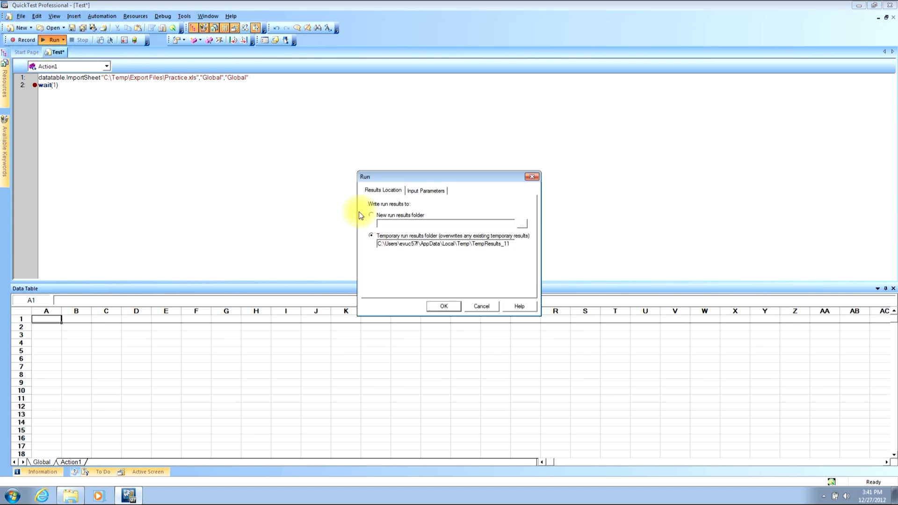
{"action": "mouse_move", "coordinate": [338, 171]}
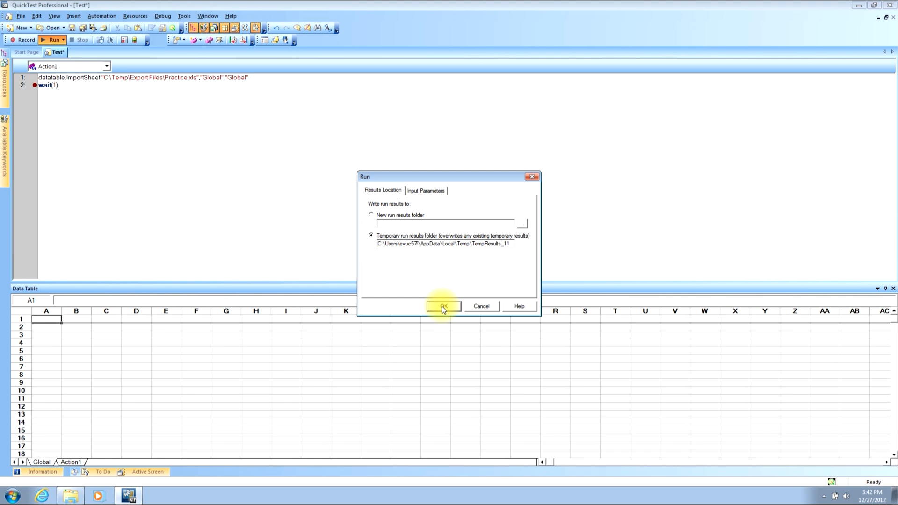
{"action": "left_click", "coordinate": [442, 306]}
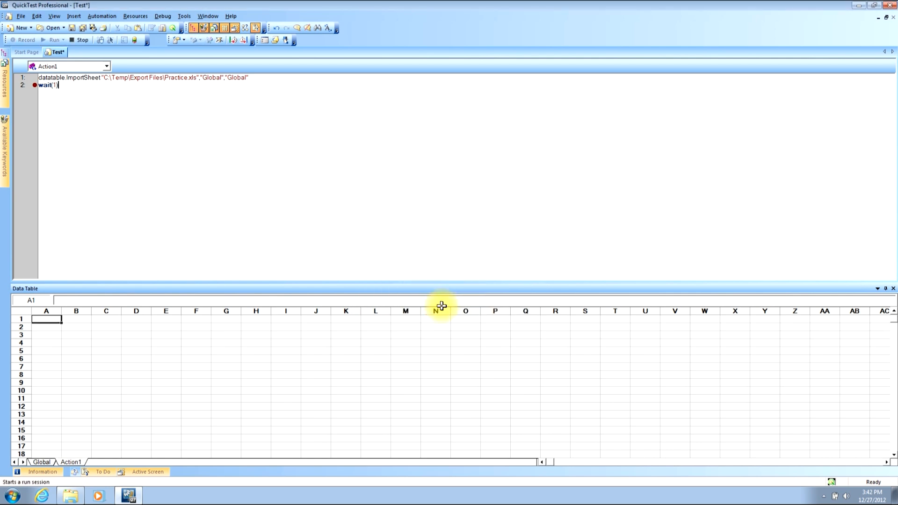
Step: Let the run pause at the wait(1) breakpoint with John/Doe in the Global data table
{"action": "left_click", "coordinate": [52, 27]}
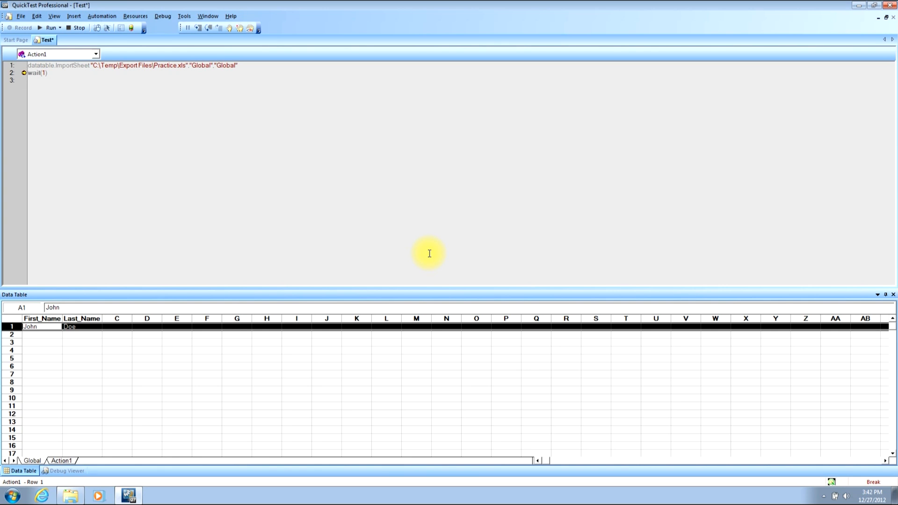
{"action": "mouse_move", "coordinate": [24, 442]}
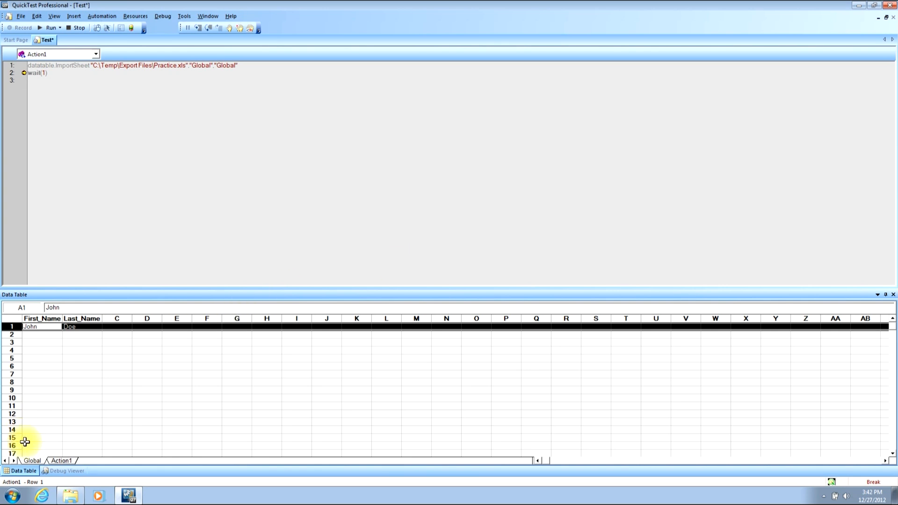